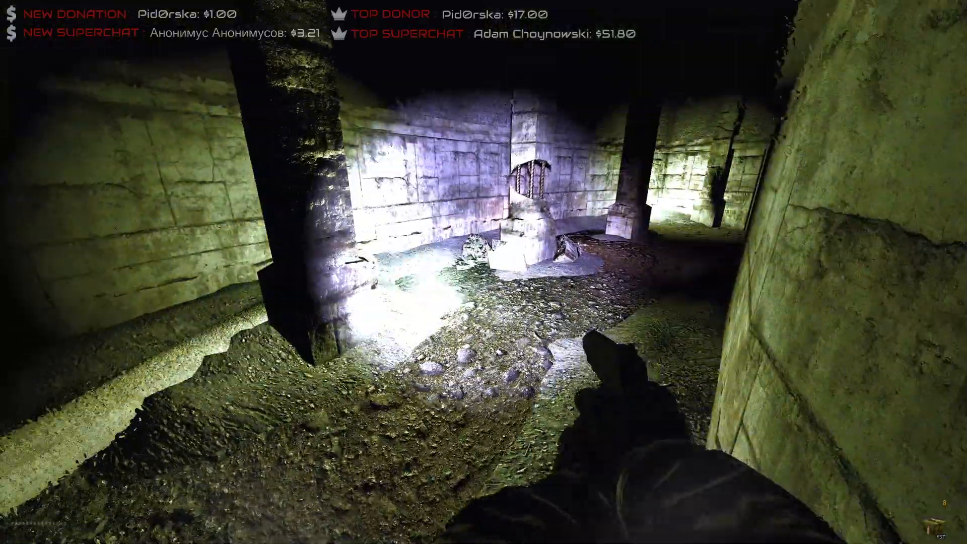
{"action": "mouse_move", "coordinate": [484, 272]}
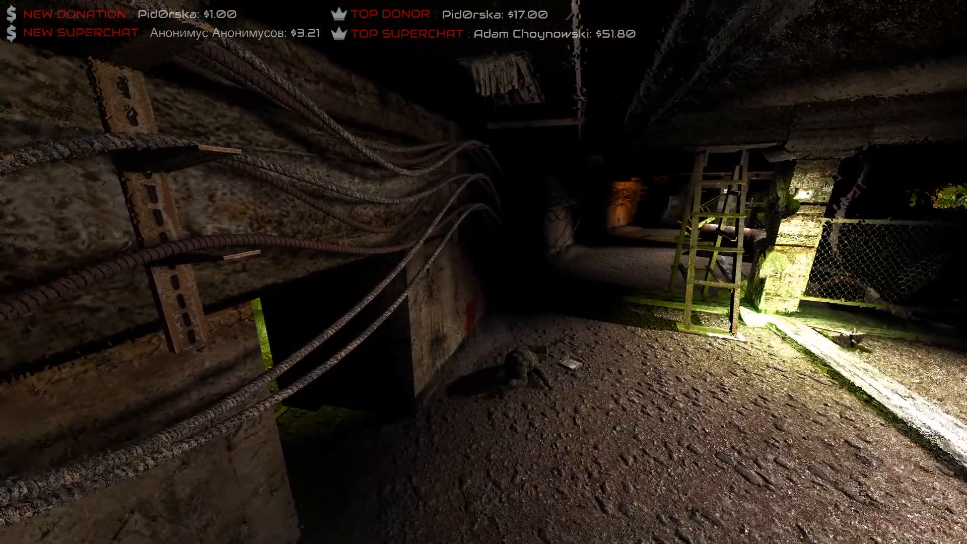
Reload an earlier save and push through the tunnels until dying again.
{"action": "key", "text": "Escape"}
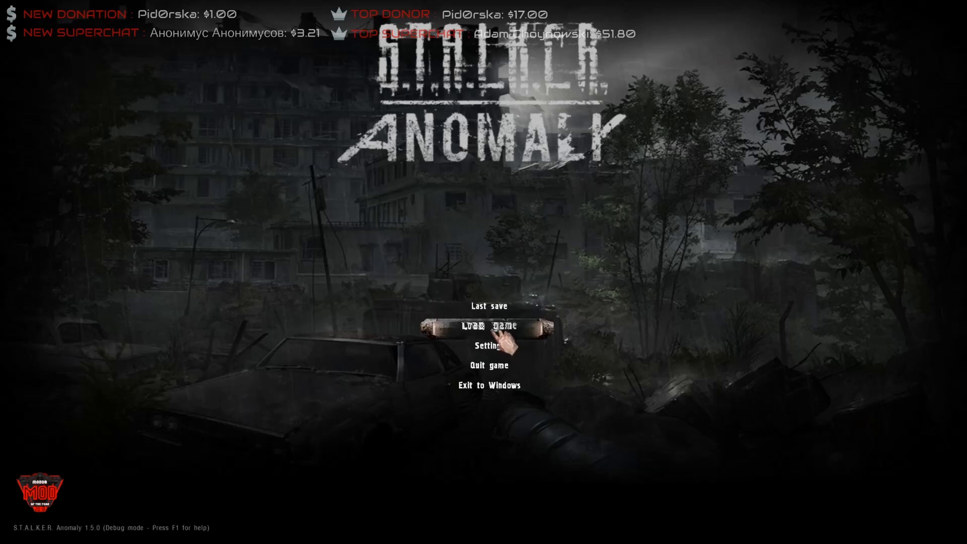
{"action": "left_click", "coordinate": [487, 306]}
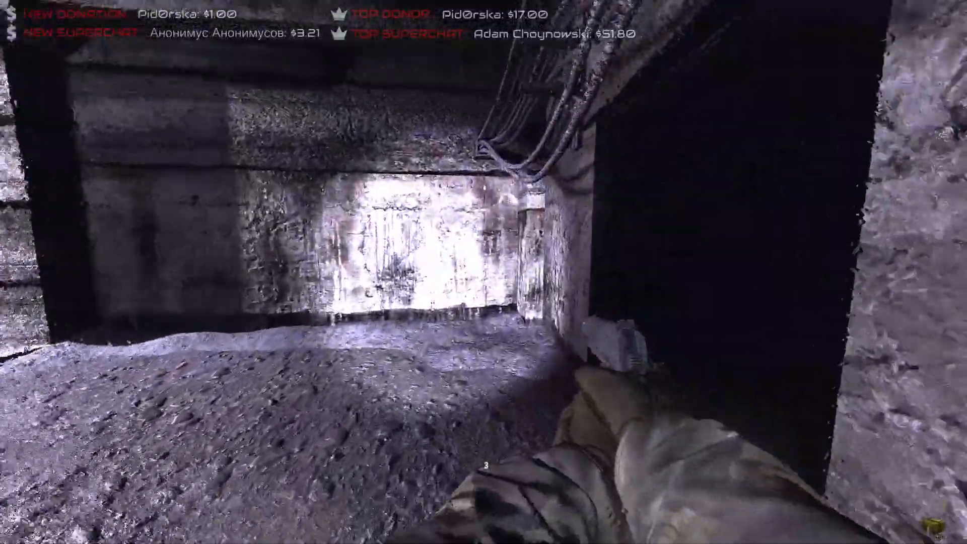
{"action": "key", "text": "w"}
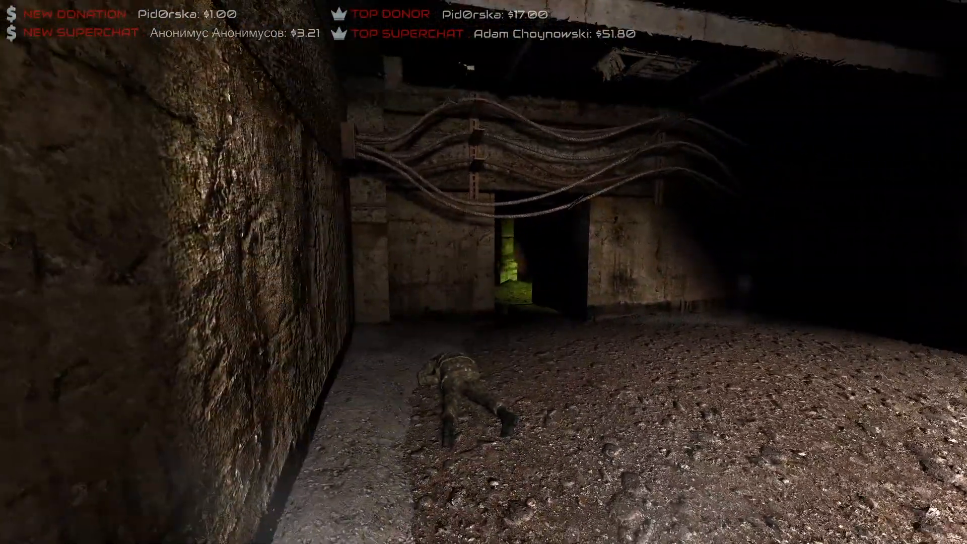
Load an Agroprom Underground quicksave from the saved games list to retry the fight.
{"action": "key", "text": "Escape"}
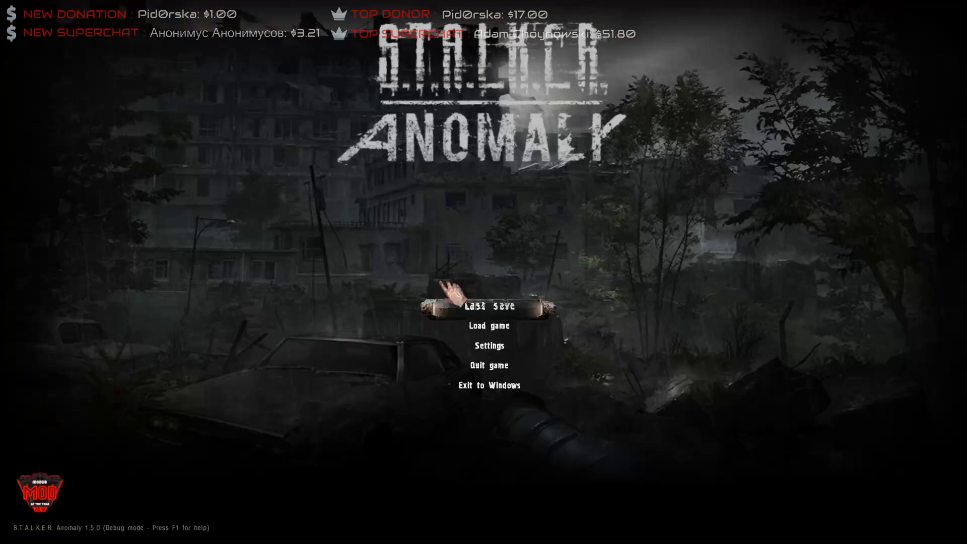
{"action": "left_click", "coordinate": [489, 326]}
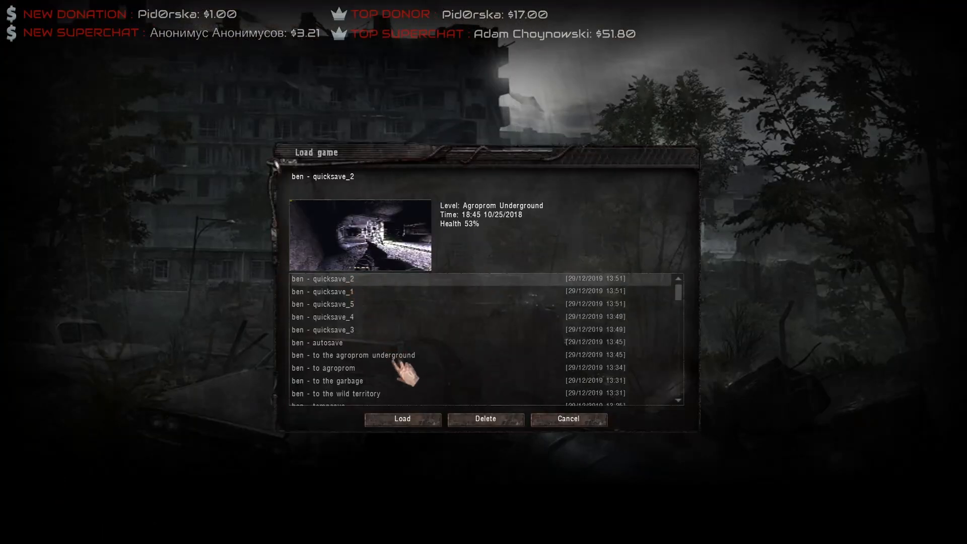
{"action": "left_click", "coordinate": [401, 419]}
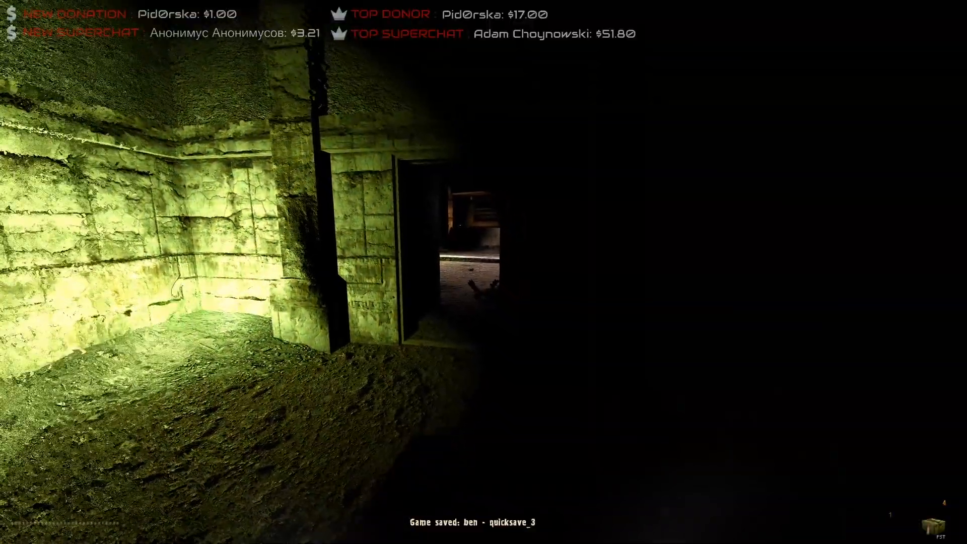
{"action": "mouse_move", "coordinate": [484, 272]}
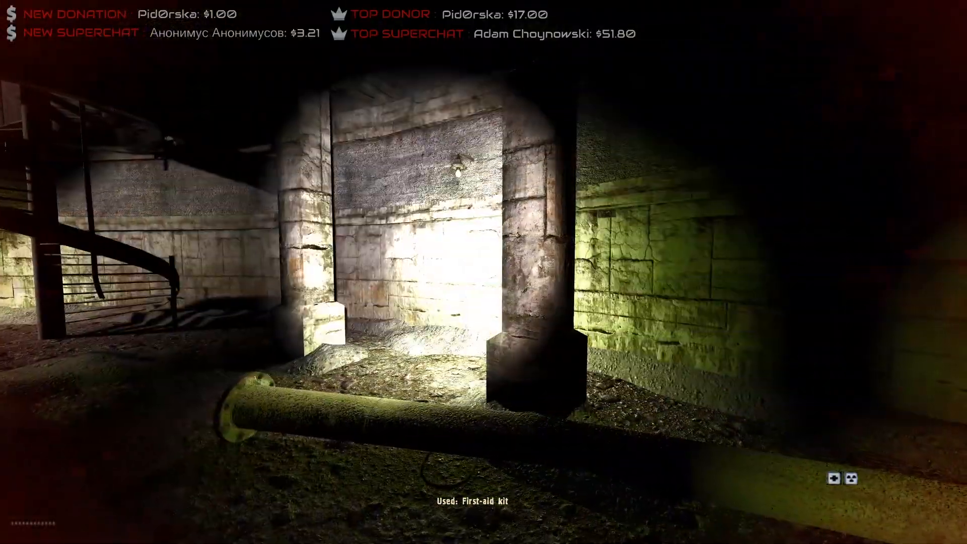
{"action": "mouse_move", "coordinate": [484, 272]}
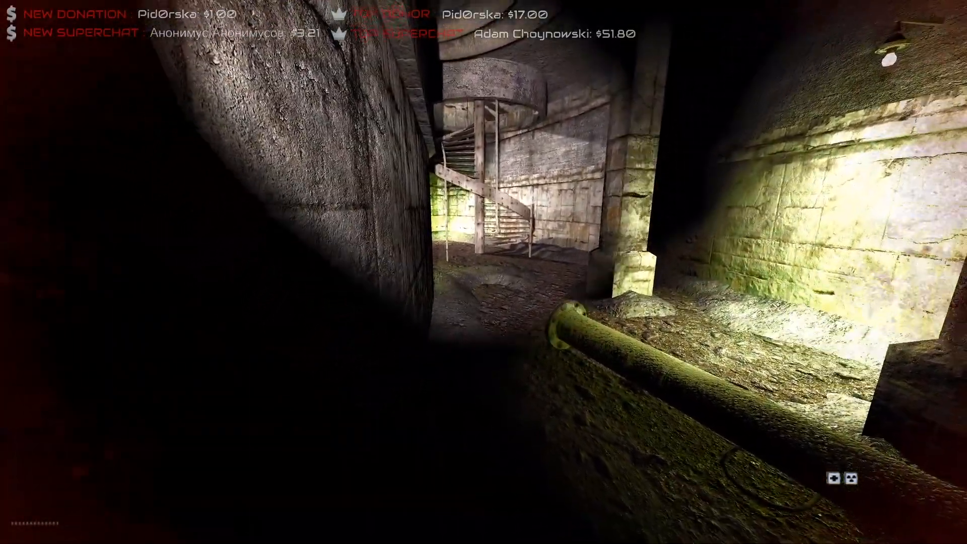